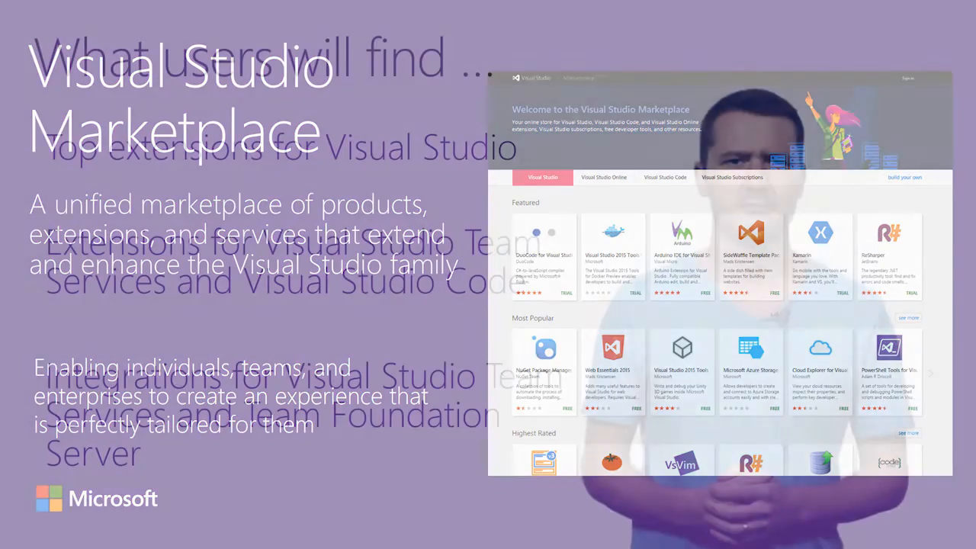
# Step: Advance the slideshow to the 'Visual Studio Marketplace' slide
pyautogui.press('Right')
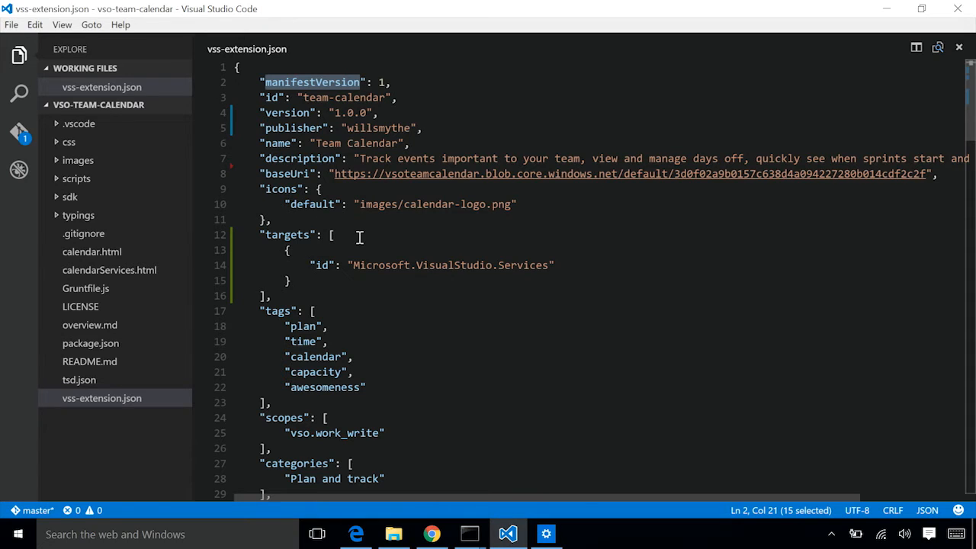
pyautogui.scroll(-3)
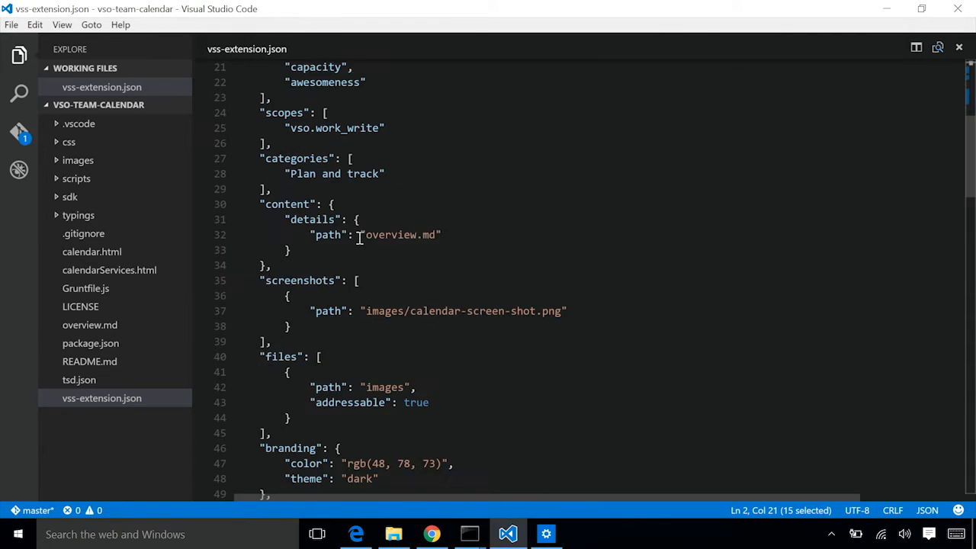
pyautogui.scroll(-3)
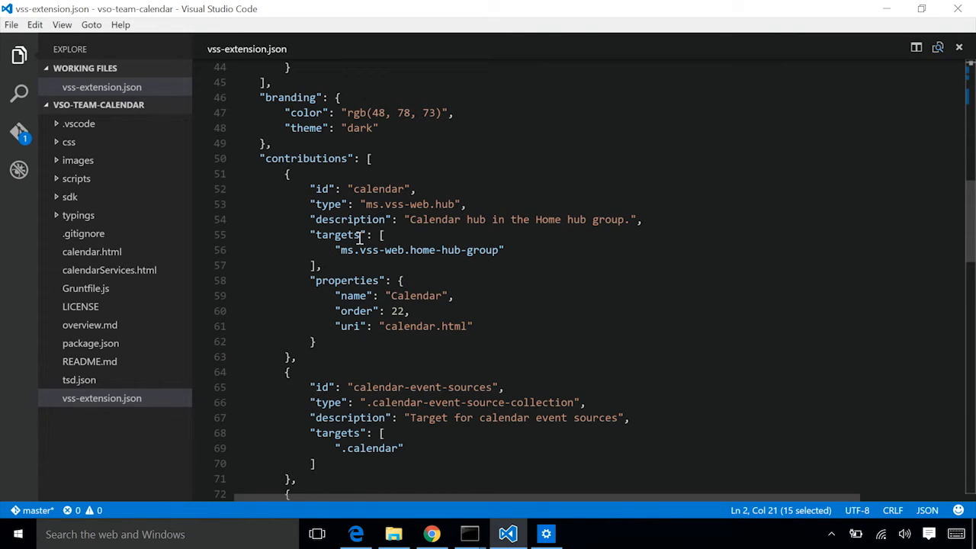
pyautogui.moveTo(446, 197)
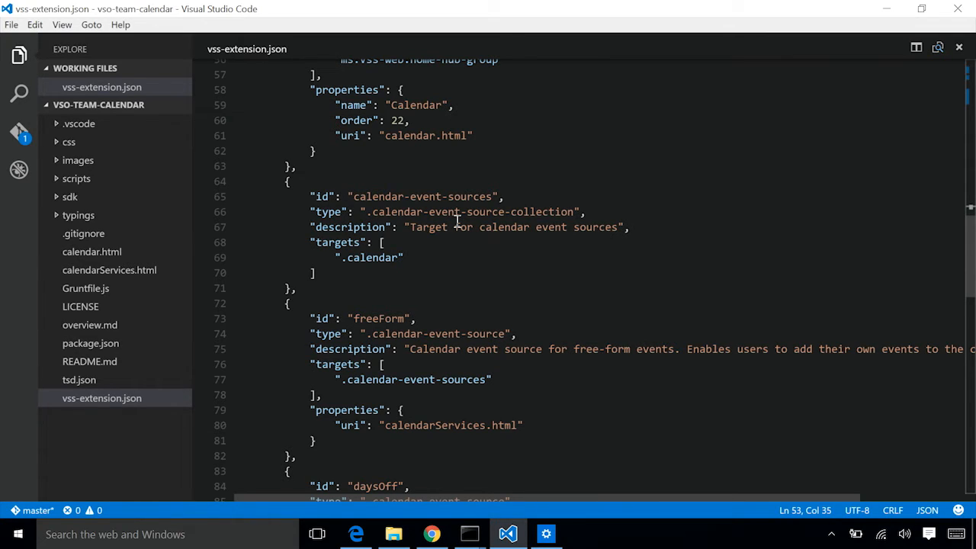
pyautogui.scroll(-3)
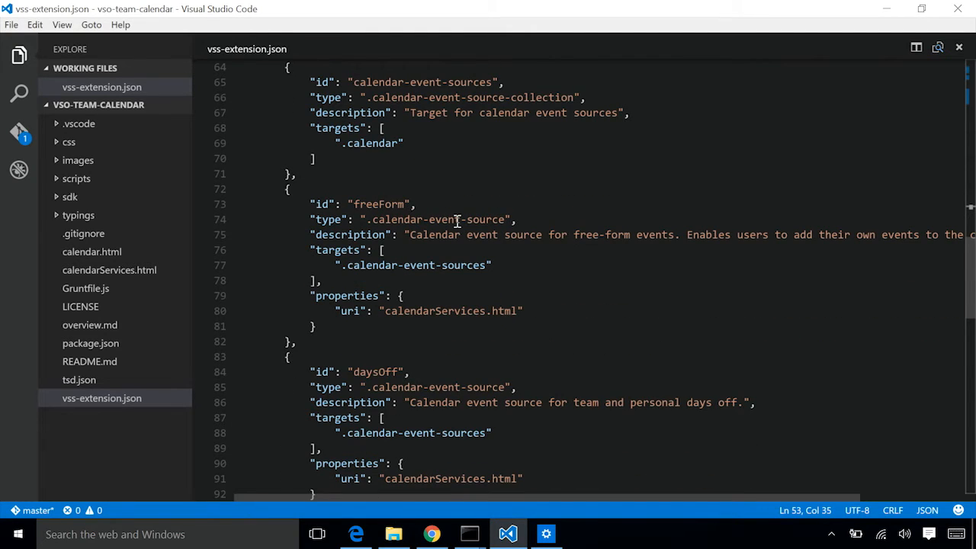
pyautogui.scroll(3)
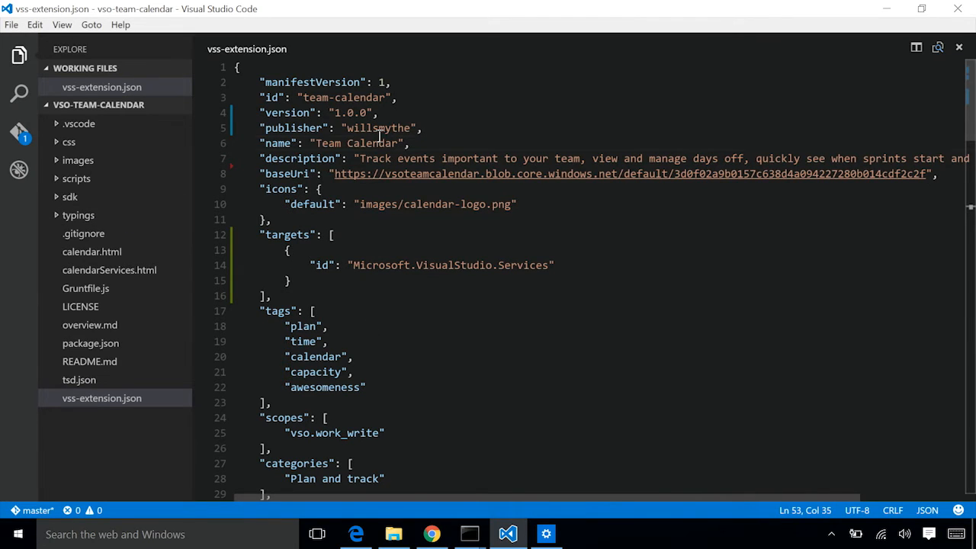
pyautogui.doubleClick(378, 128)
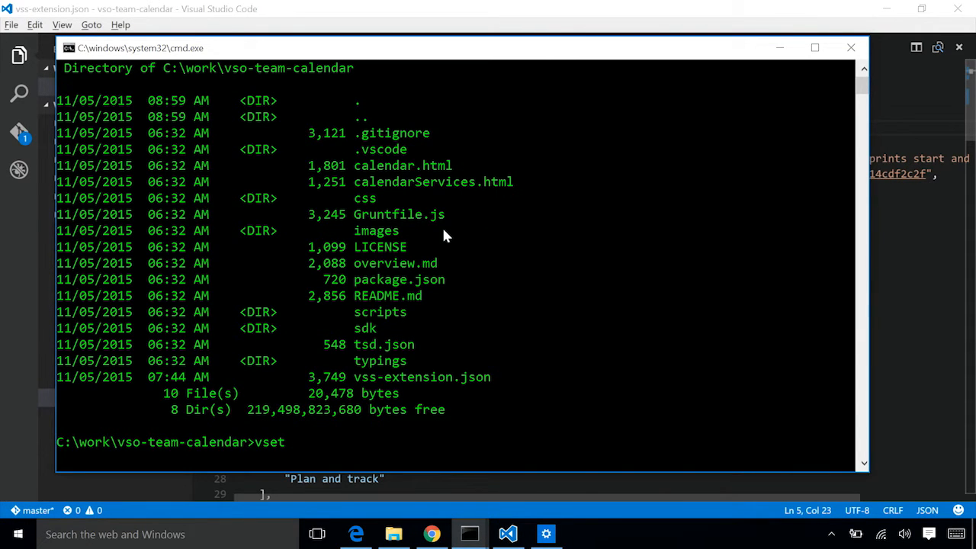
# Step: Run 'vset package' to build willsmythe.team-calendar-1.0.0.vsix, then return to the browser
pyautogui.write('package')
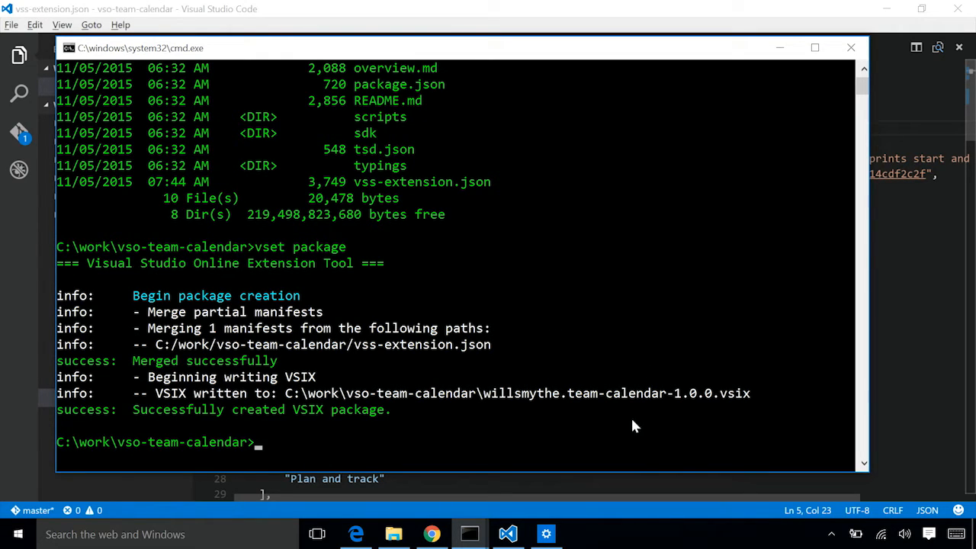
pyautogui.press('alt+tab')
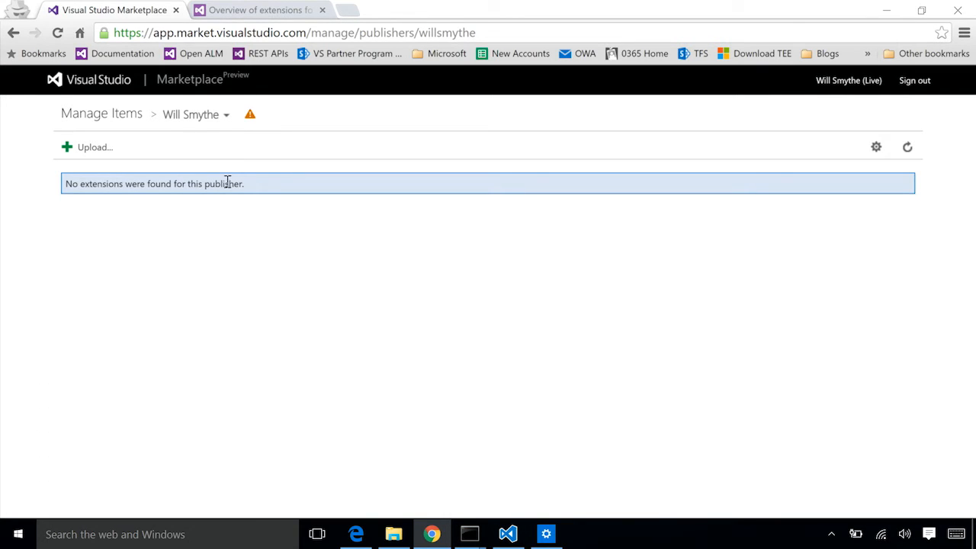
pyautogui.moveTo(190, 113)
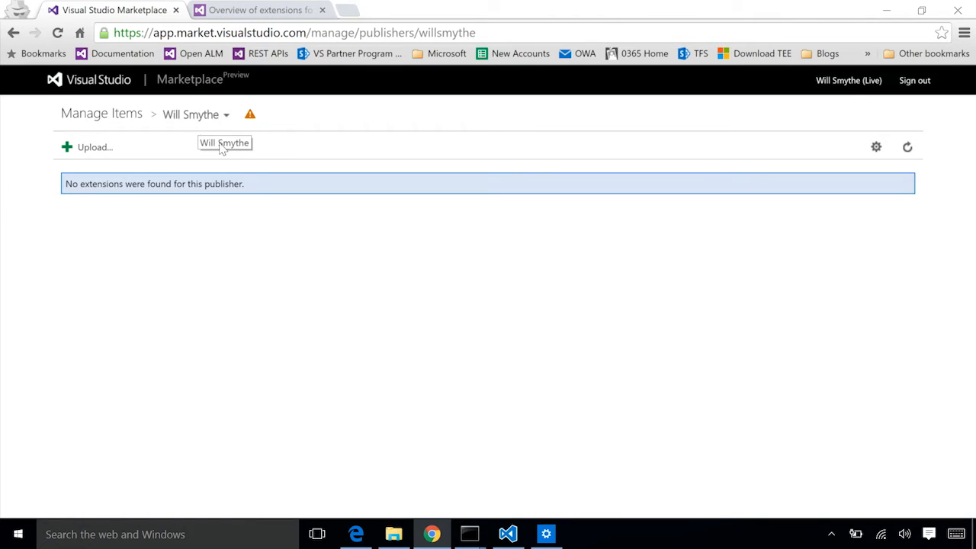
# Step: Upload the newly built Team Calendar 1.0.0 VSIX to the publisher's items as a private extension
pyautogui.click(88, 147)
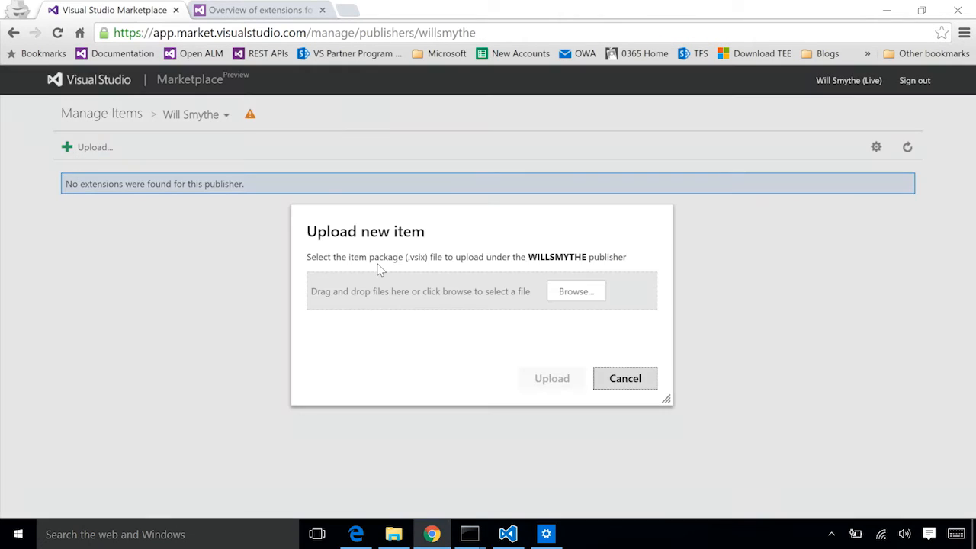
pyautogui.click(575, 290)
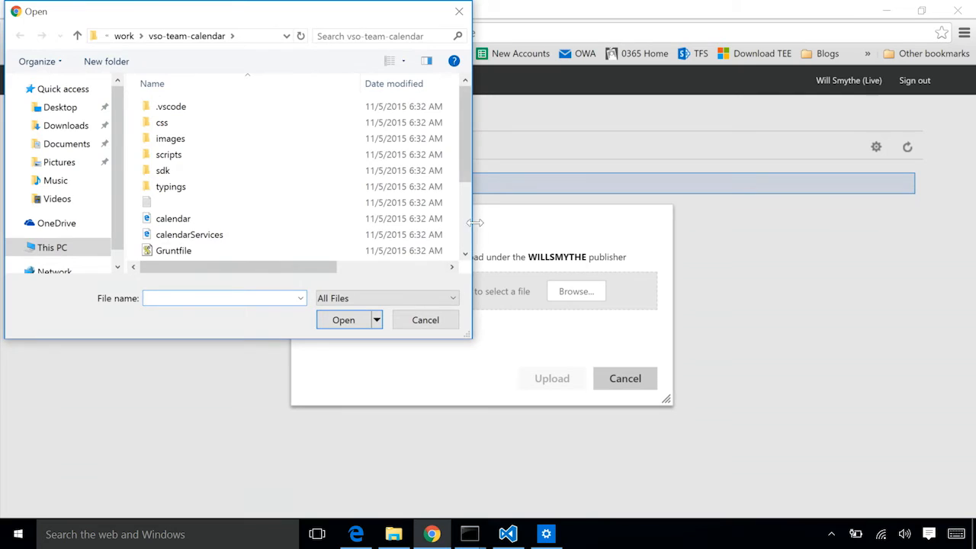
pyautogui.scroll(-3)
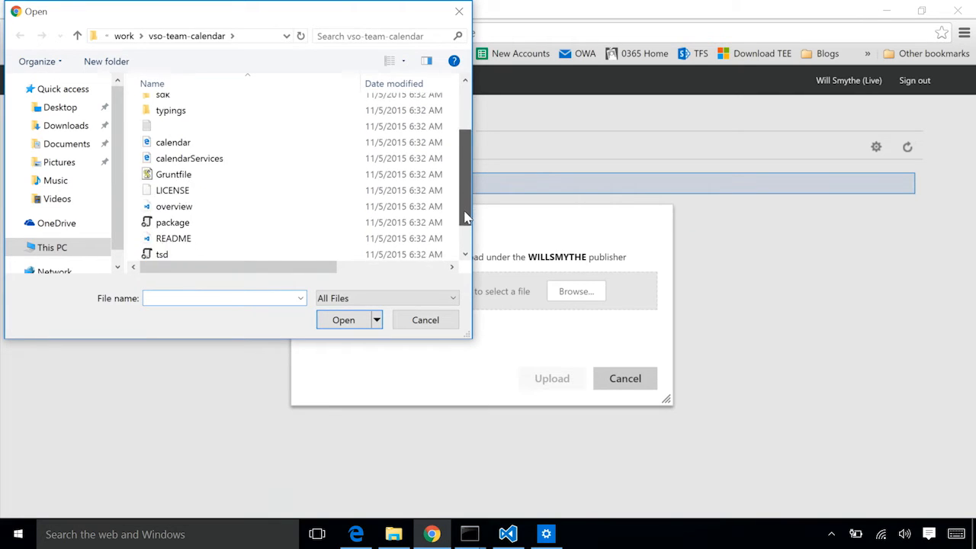
pyautogui.click(219, 253)
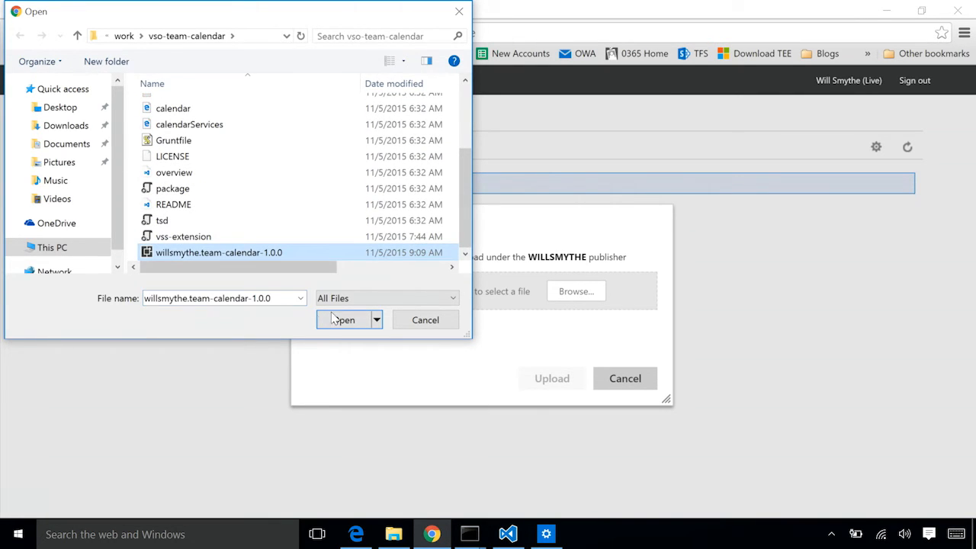
pyautogui.click(343, 320)
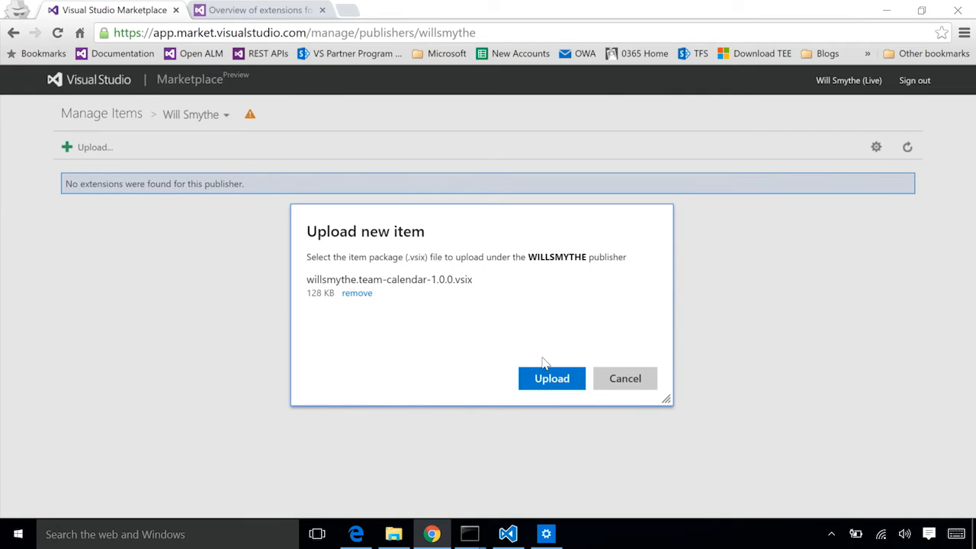
pyautogui.click(553, 378)
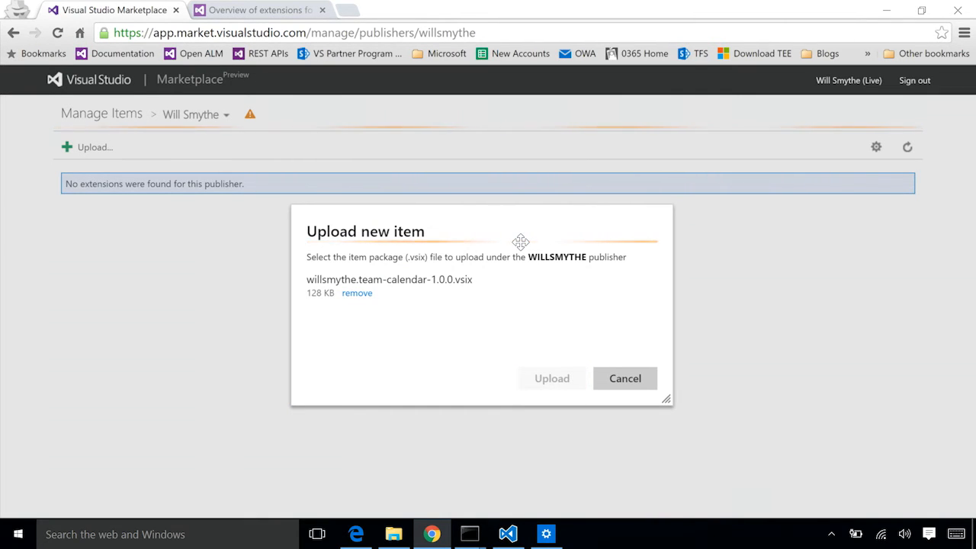
pyautogui.click(552, 378)
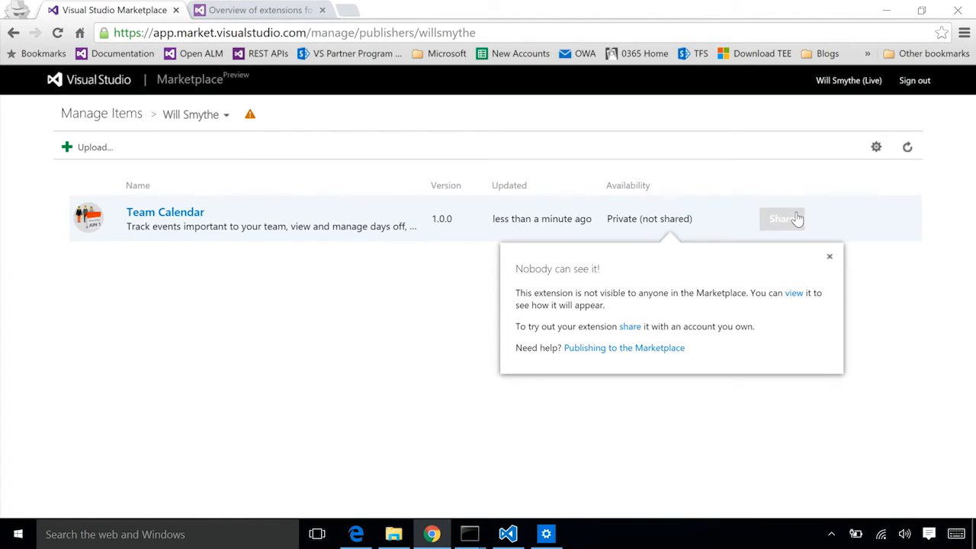
pyautogui.click(781, 219)
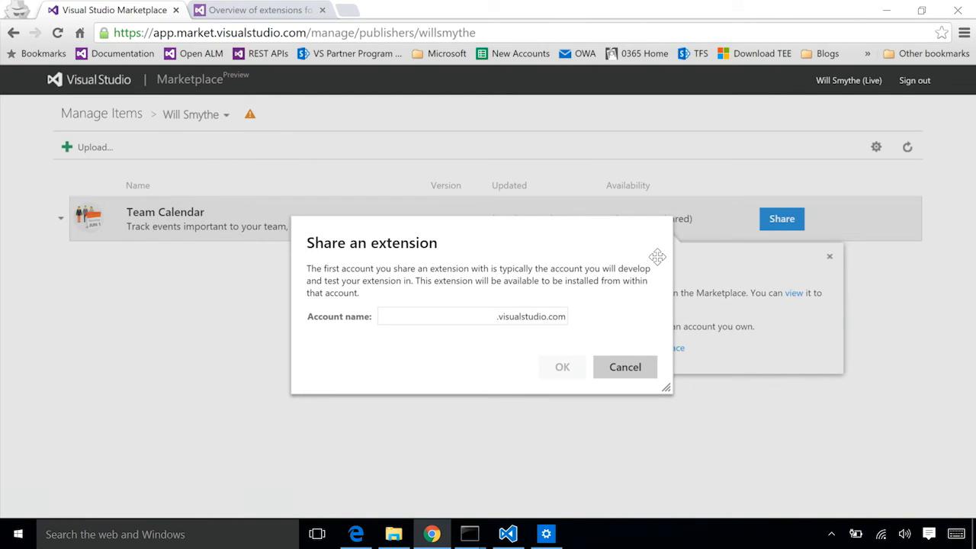
pyautogui.click(435, 316)
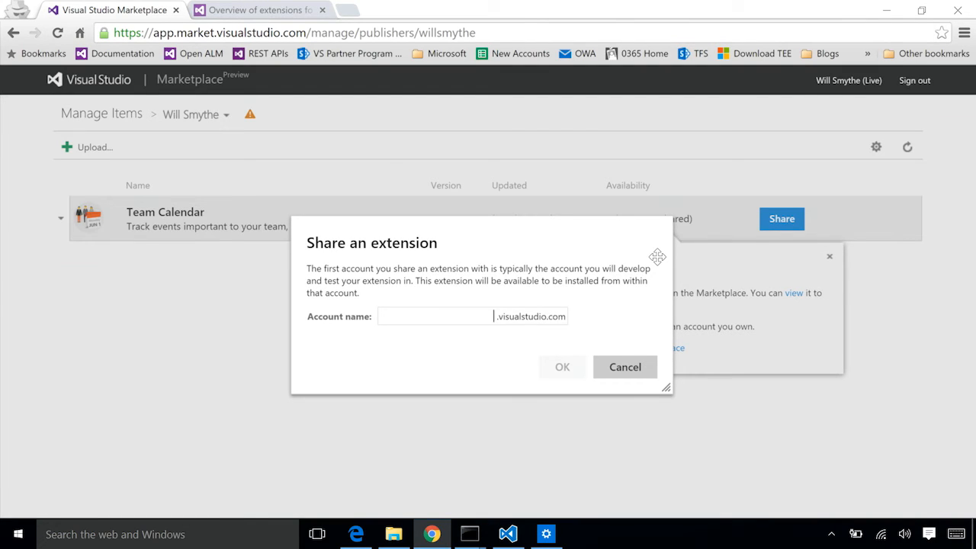
pyautogui.write('willsmythe')
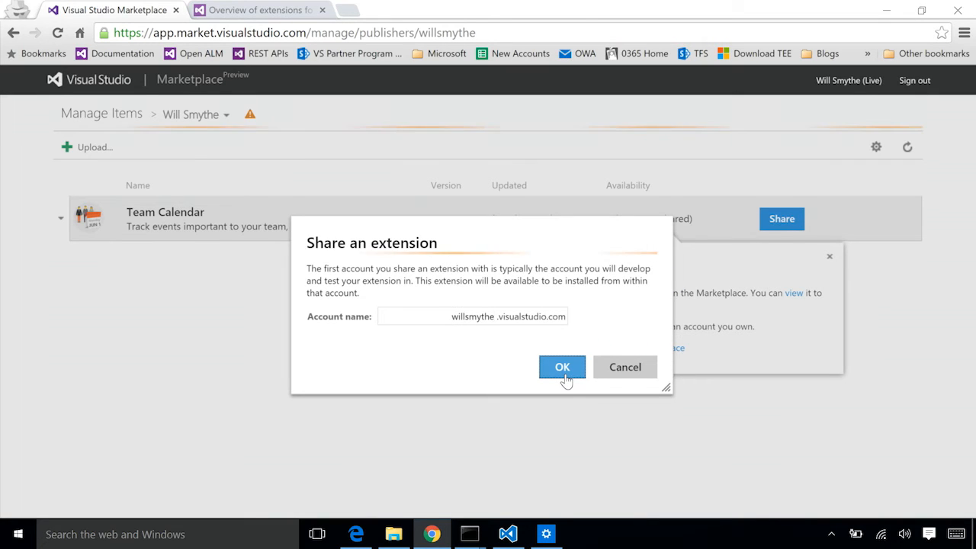
pyautogui.click(561, 367)
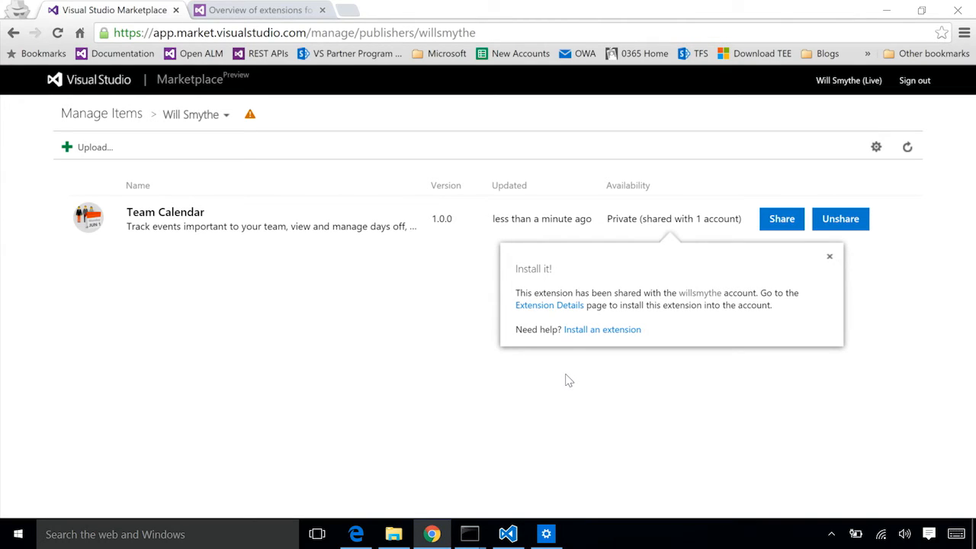
pyautogui.moveTo(550, 306)
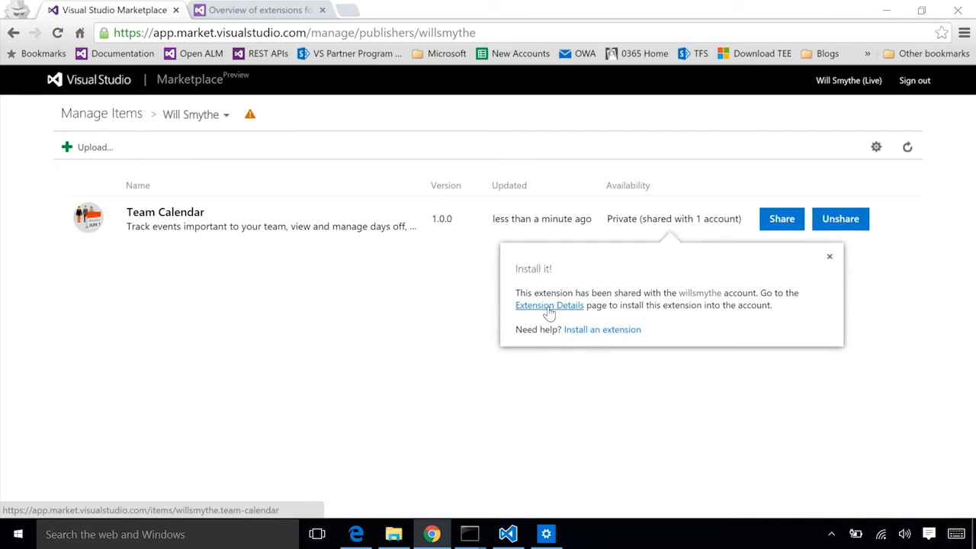
# Step: View the Team Calendar details page (0 installs) and start its install
pyautogui.click(549, 305)
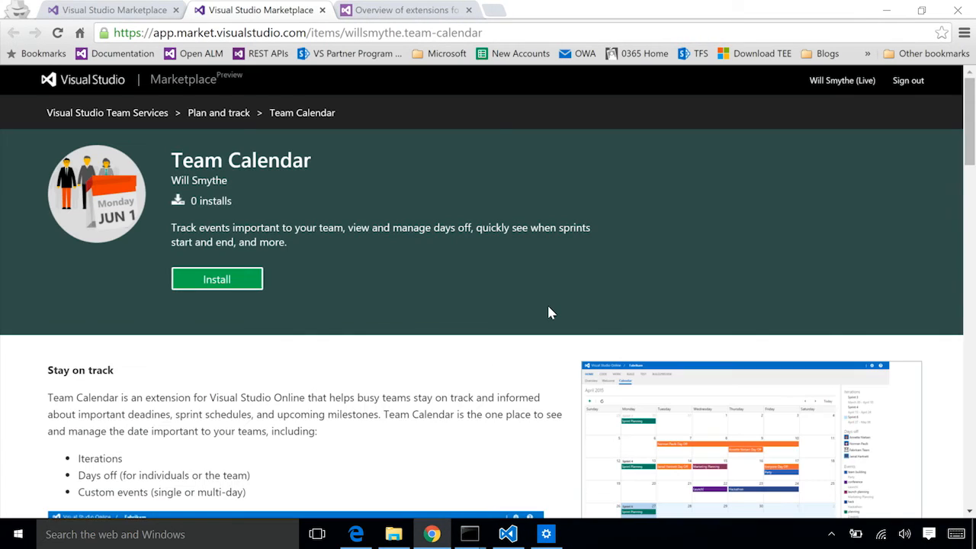
pyautogui.moveTo(830, 140)
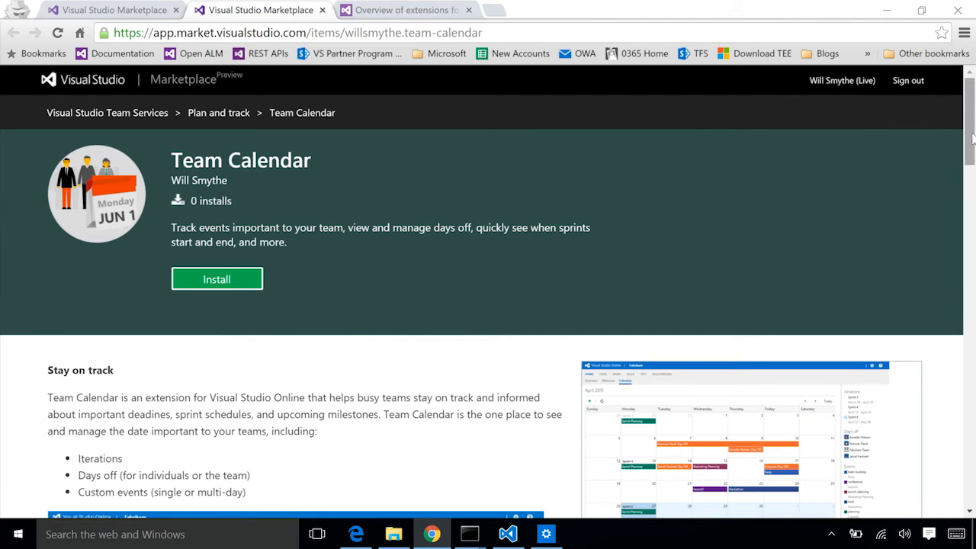
pyautogui.scroll(-3)
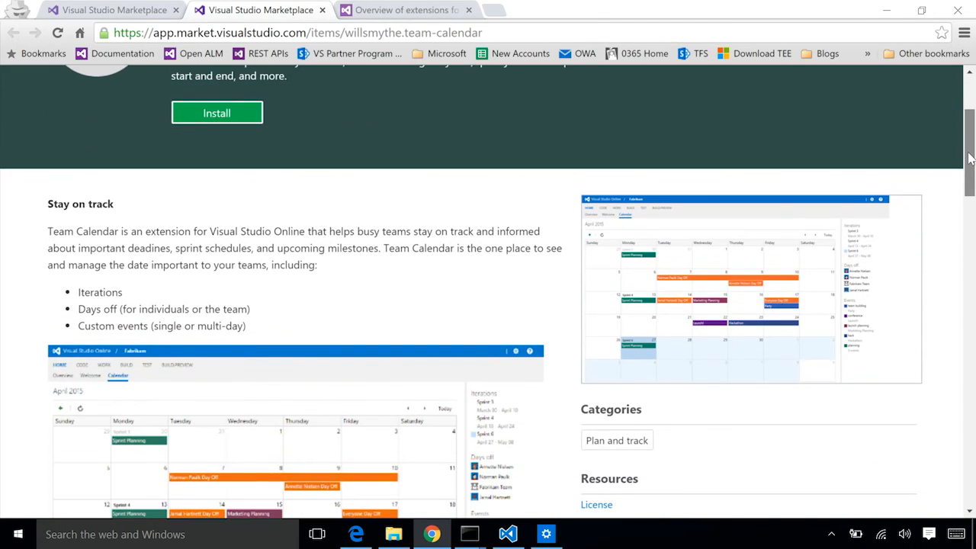
pyautogui.scroll(3)
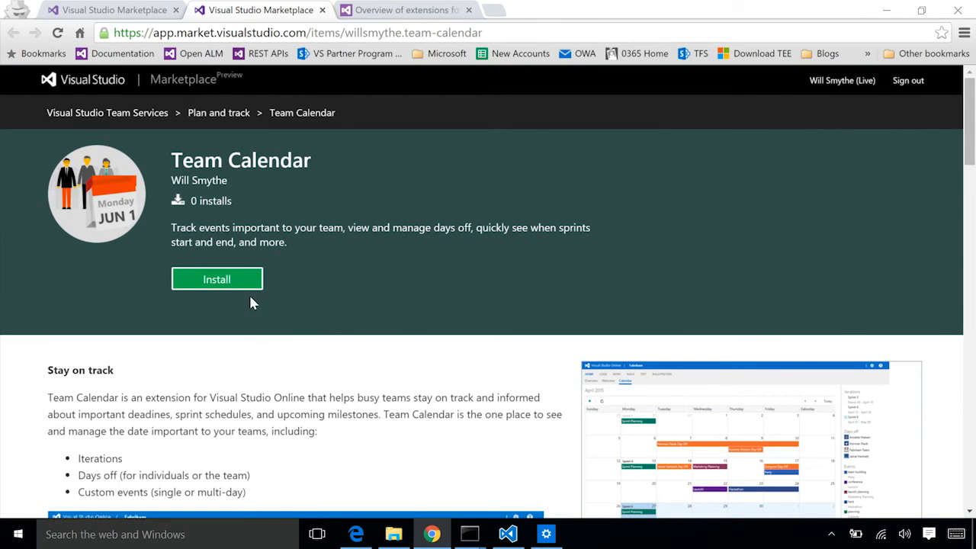
pyautogui.click(217, 278)
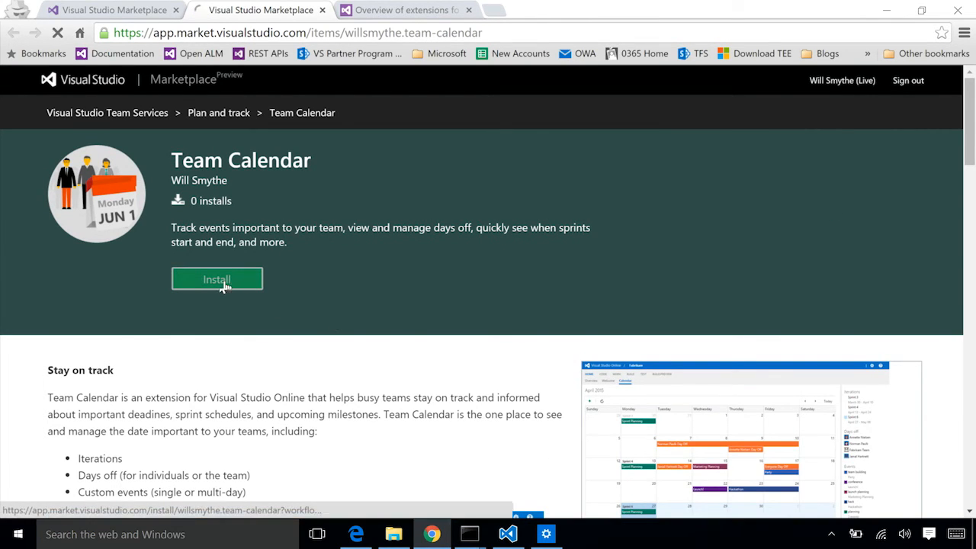
# Step: Install Team Calendar into willsmythe.visualstudio.com, accepting the work item read and write permission
pyautogui.click(217, 279)
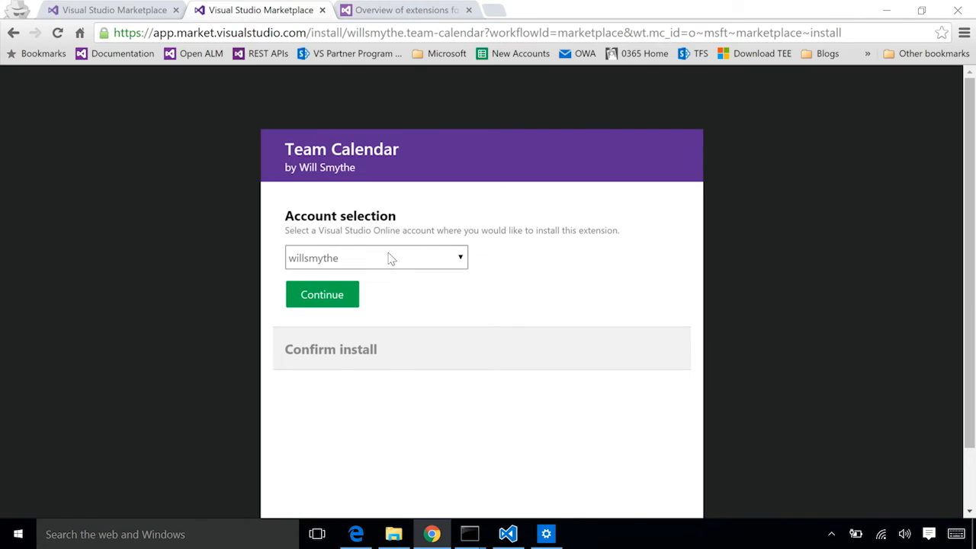
pyautogui.click(375, 256)
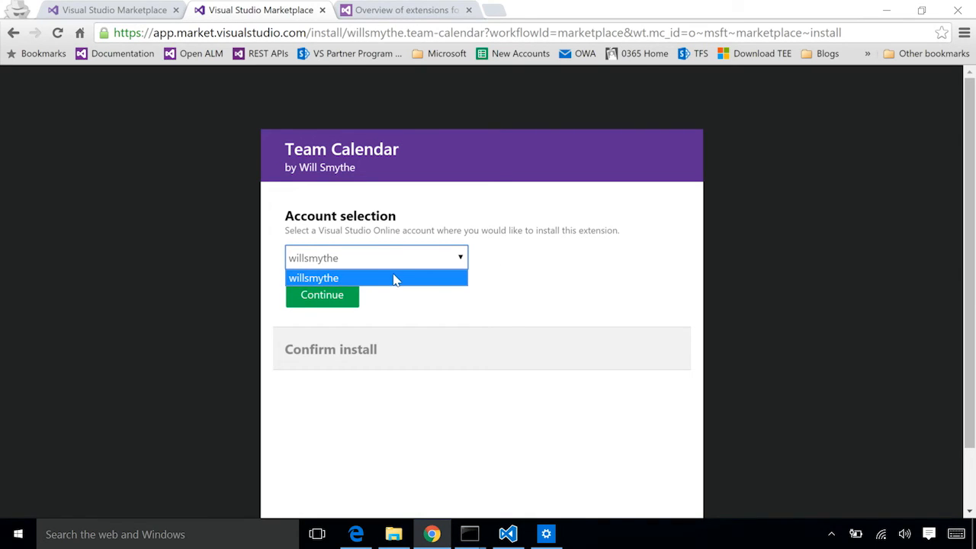
pyautogui.click(313, 278)
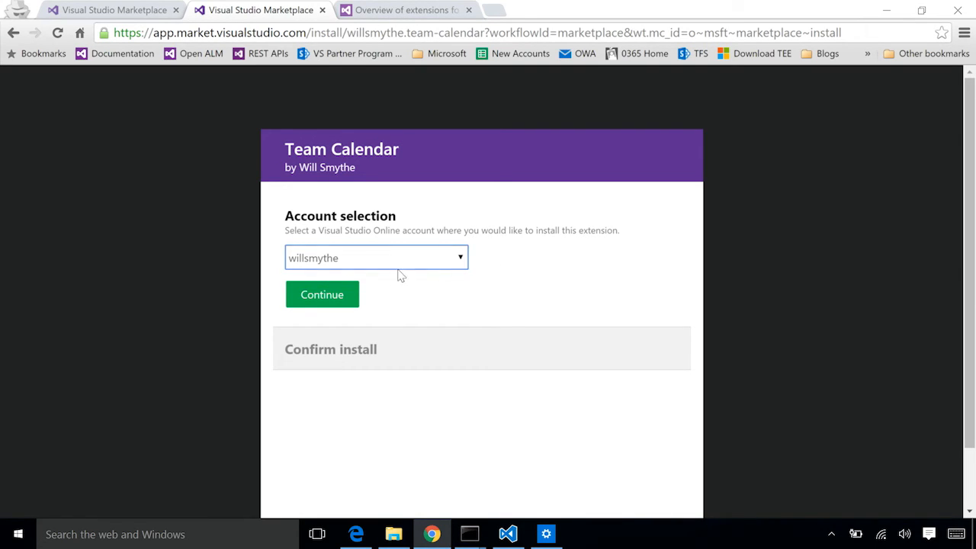
pyautogui.click(322, 295)
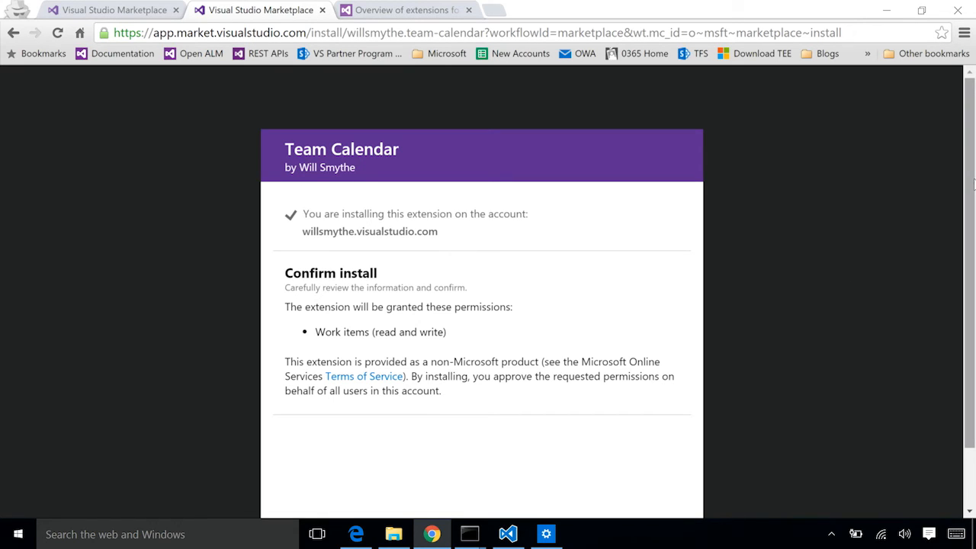
pyautogui.scroll(-3)
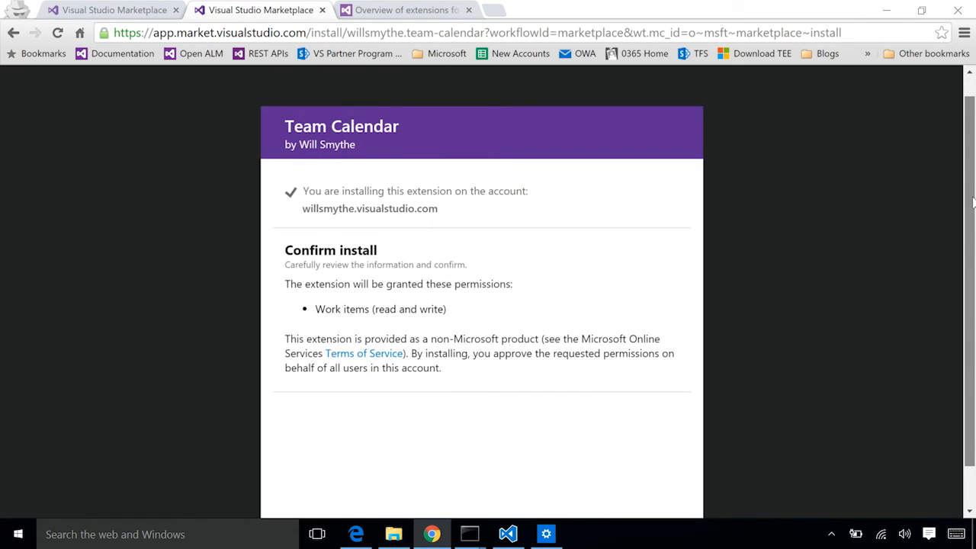
pyautogui.scroll(-3)
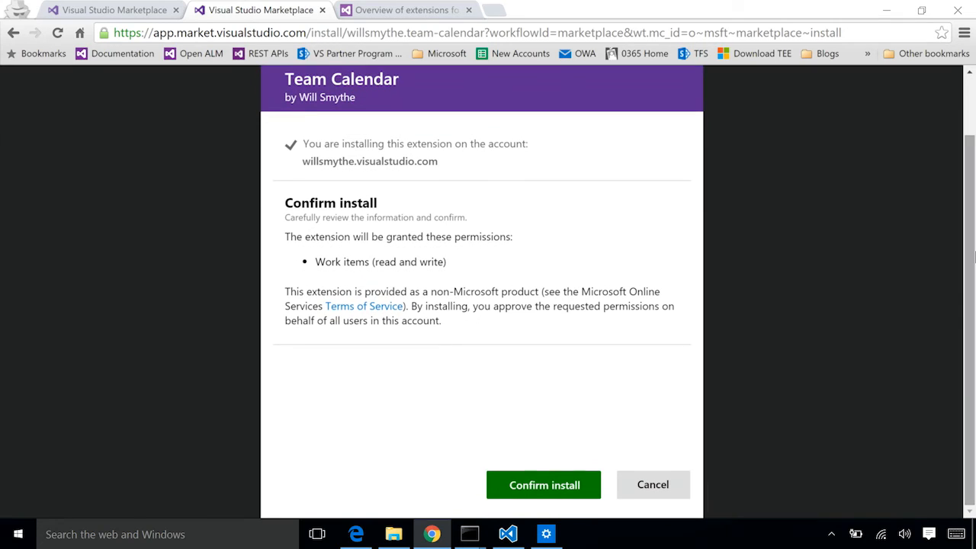
pyautogui.moveTo(500, 436)
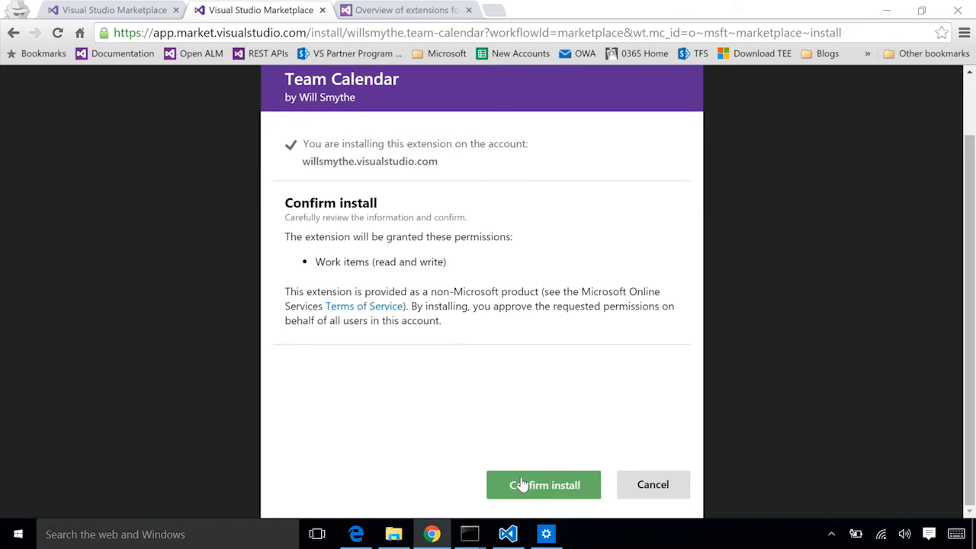
pyautogui.click(543, 485)
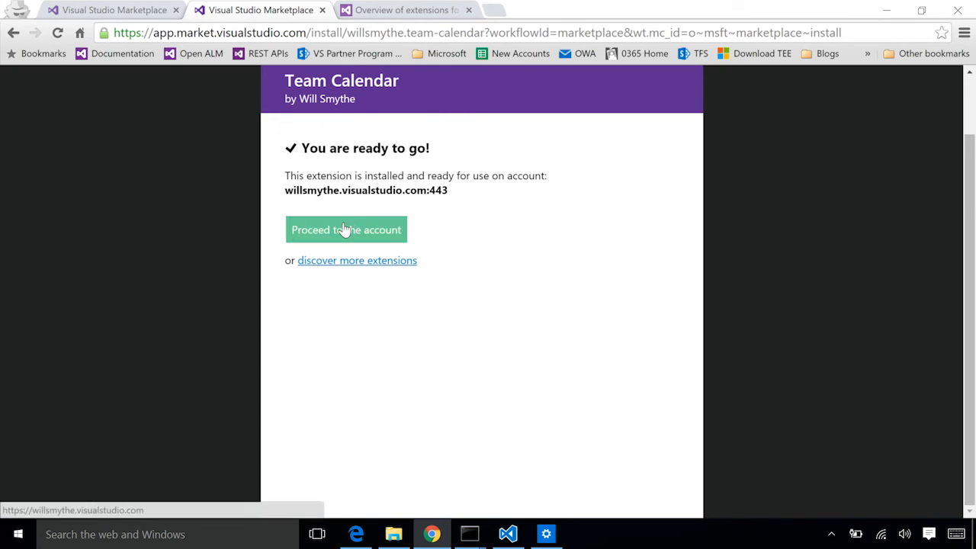
# Step: Proceed to the account and reach the DefaultCollection administration page
pyautogui.click(346, 228)
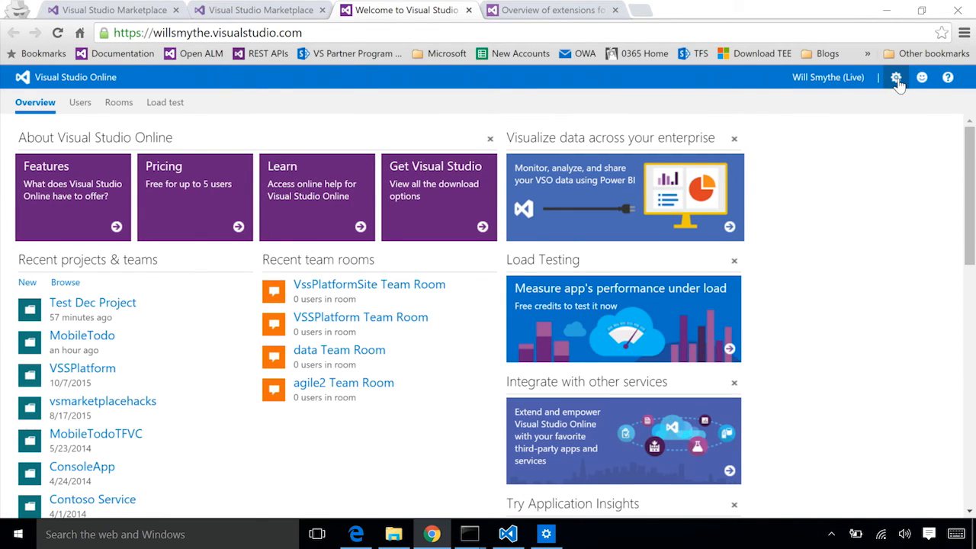
pyautogui.click(897, 76)
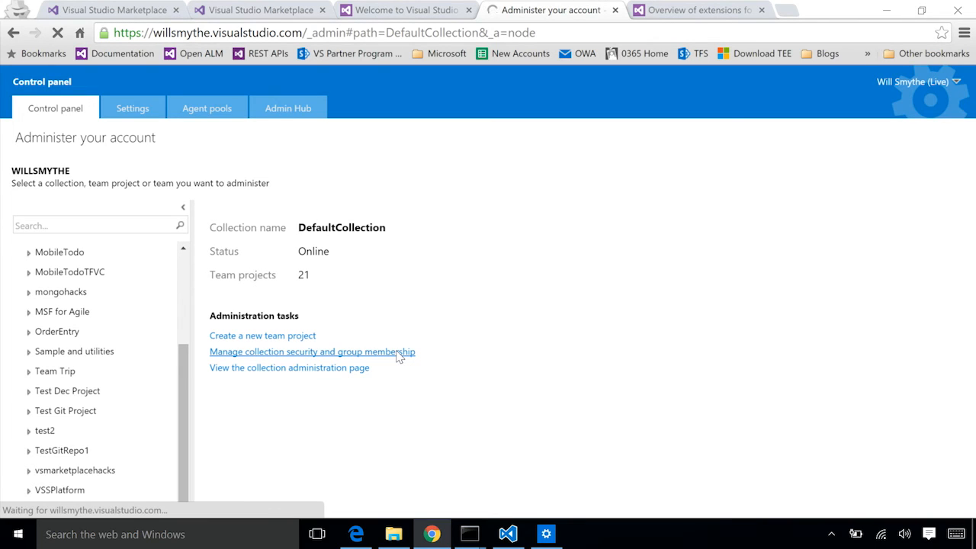
pyautogui.click(311, 351)
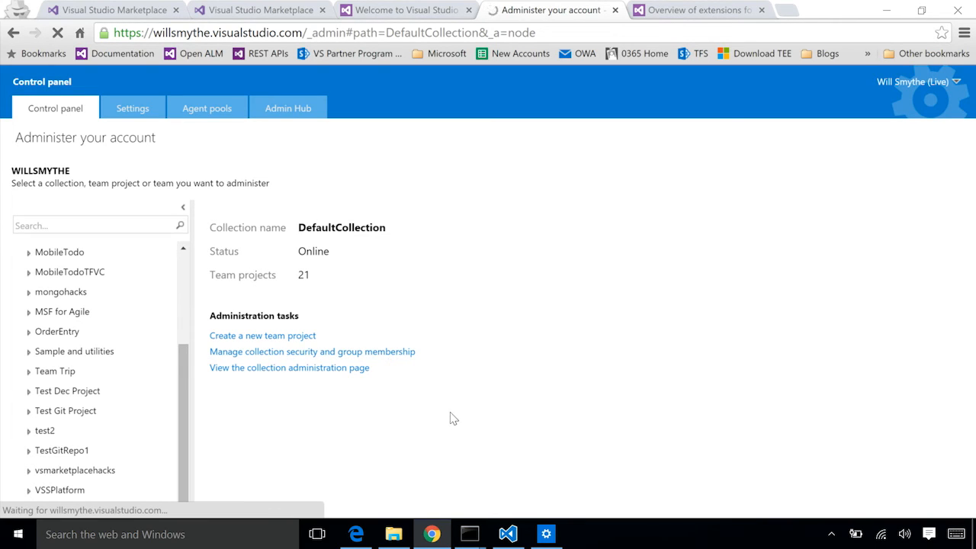
pyautogui.click(288, 367)
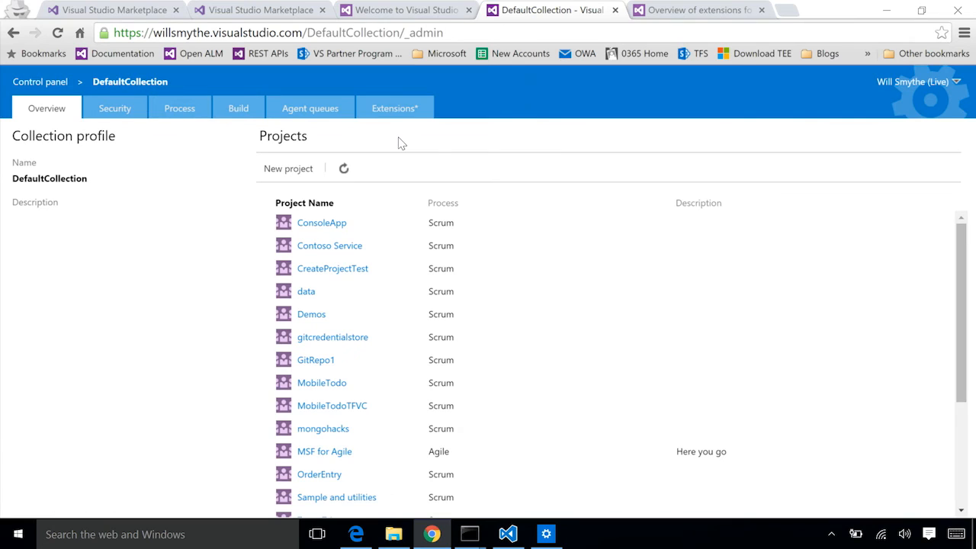
# Step: Confirm Team Calendar in the collection's Installed extensions list, then return to the account home page
pyautogui.click(394, 107)
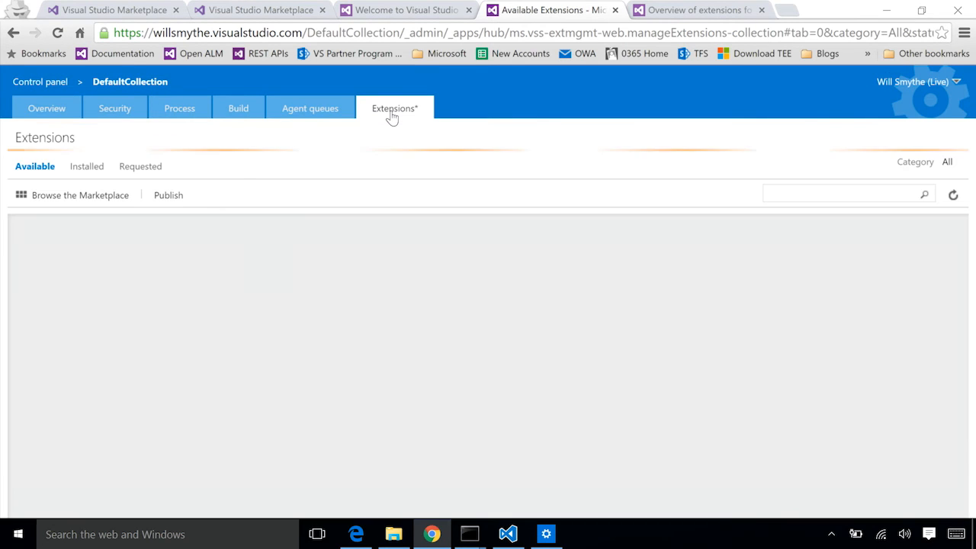
pyautogui.click(85, 166)
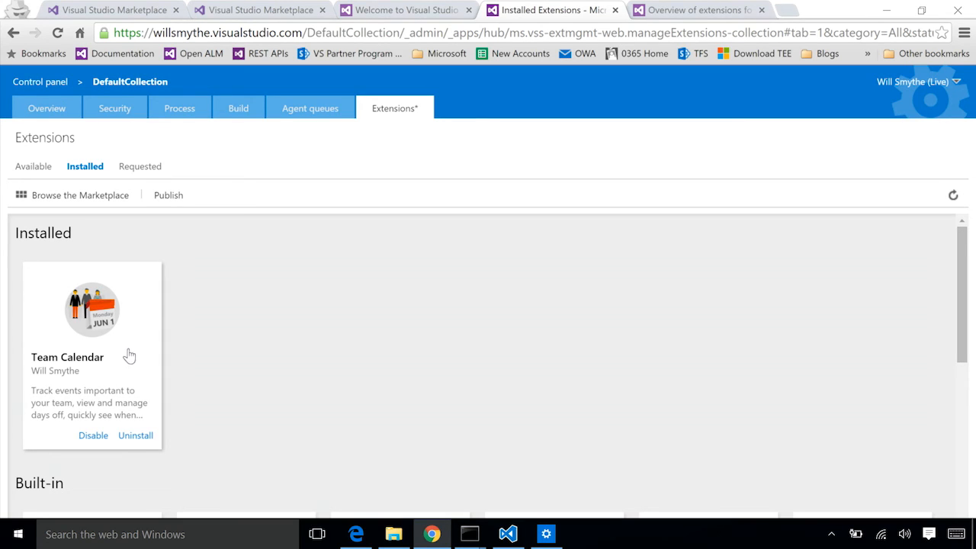
pyautogui.moveTo(352, 342)
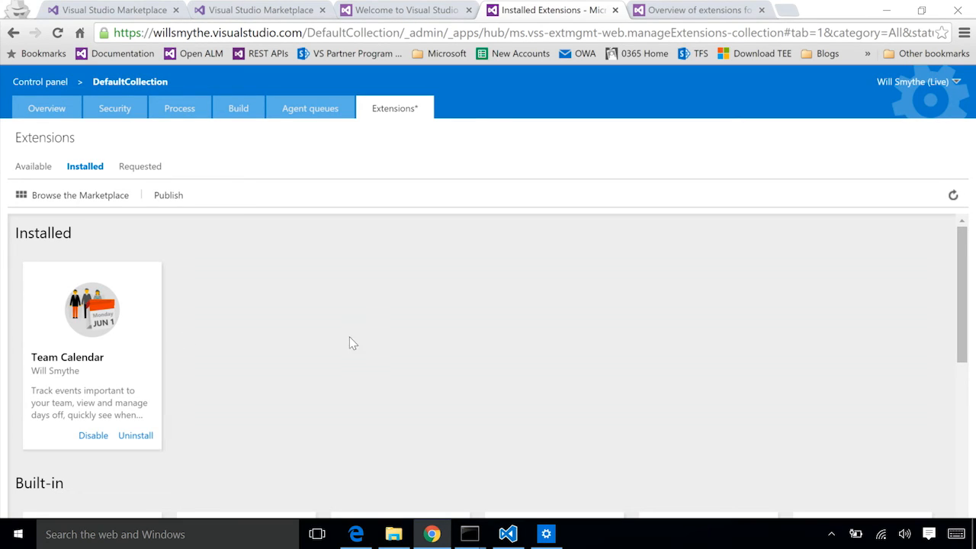
pyautogui.click(405, 9)
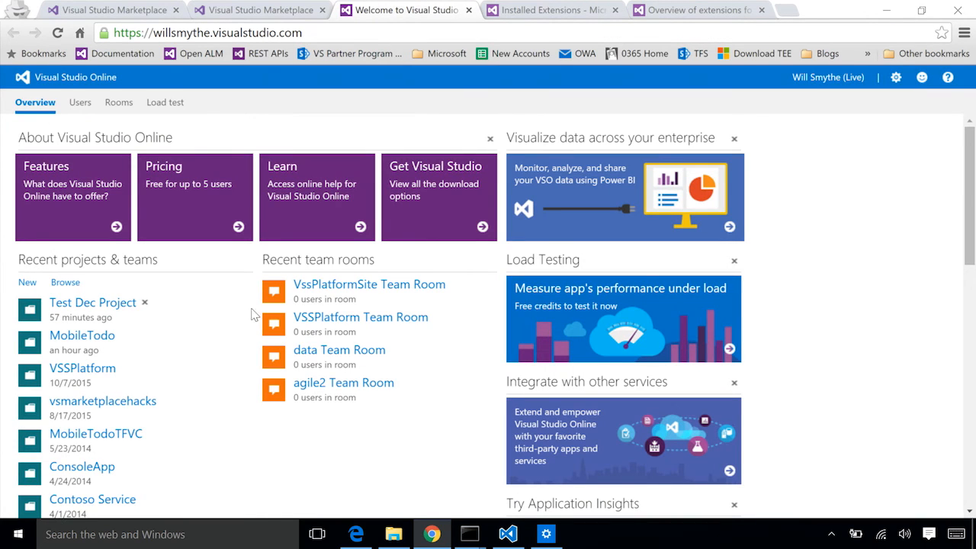
# Step: Show the Team Calendar hub for November 2015 in the MobileTodo project
pyautogui.click(82, 336)
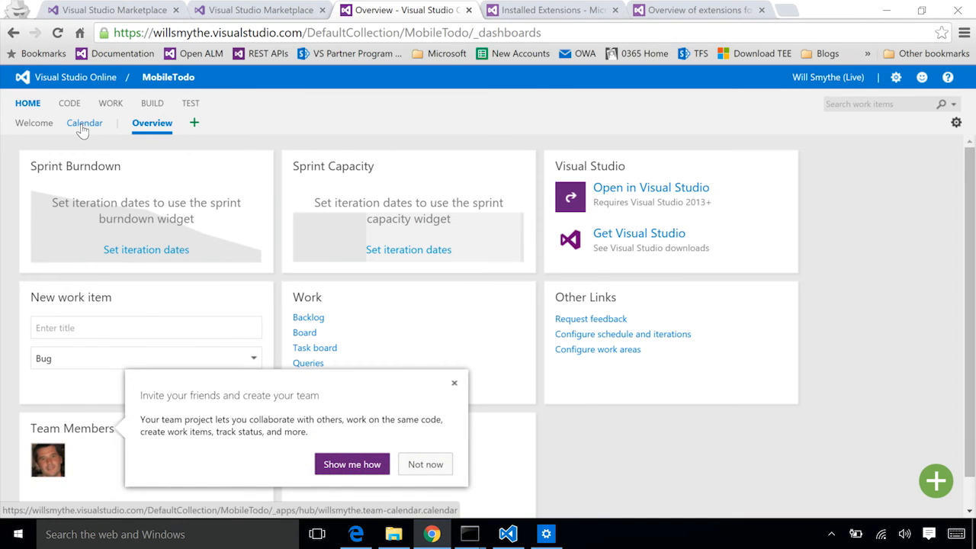
pyautogui.click(85, 122)
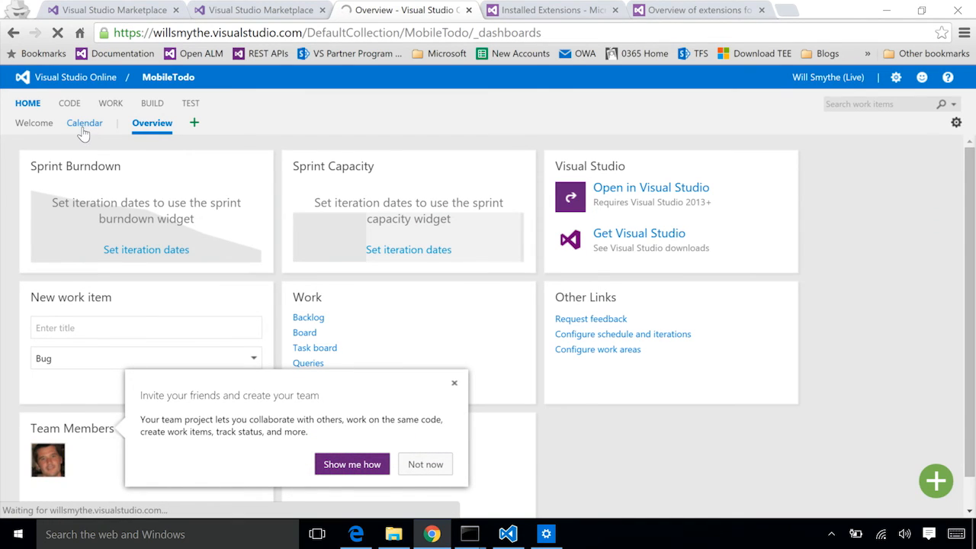
pyautogui.click(86, 122)
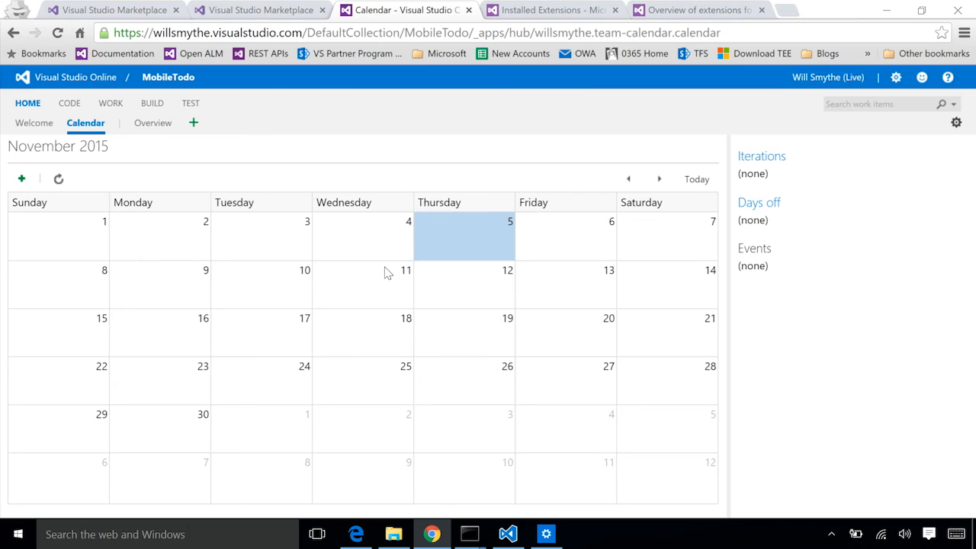
# Step: Bring up the vss-extension.json manifest in Visual Studio Code
pyautogui.click(507, 534)
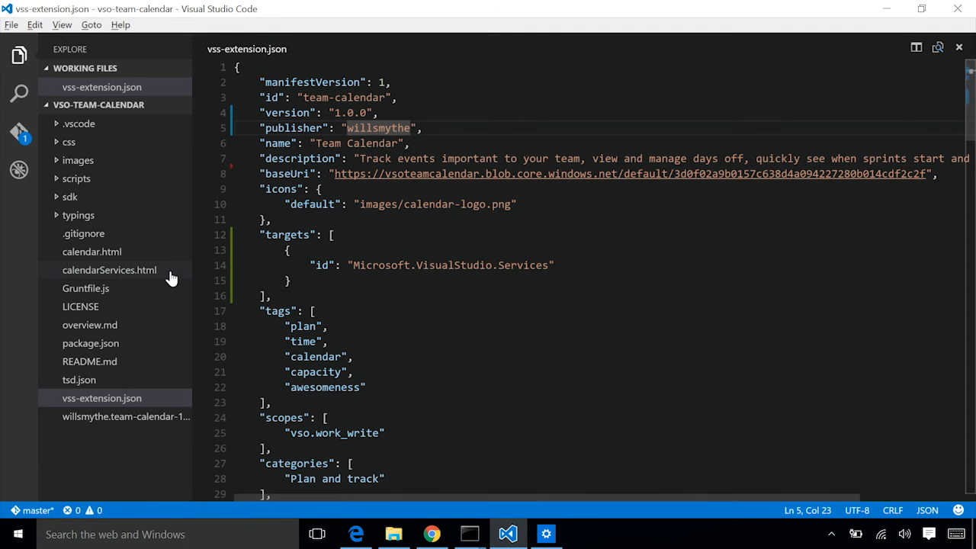
pyautogui.click(92, 252)
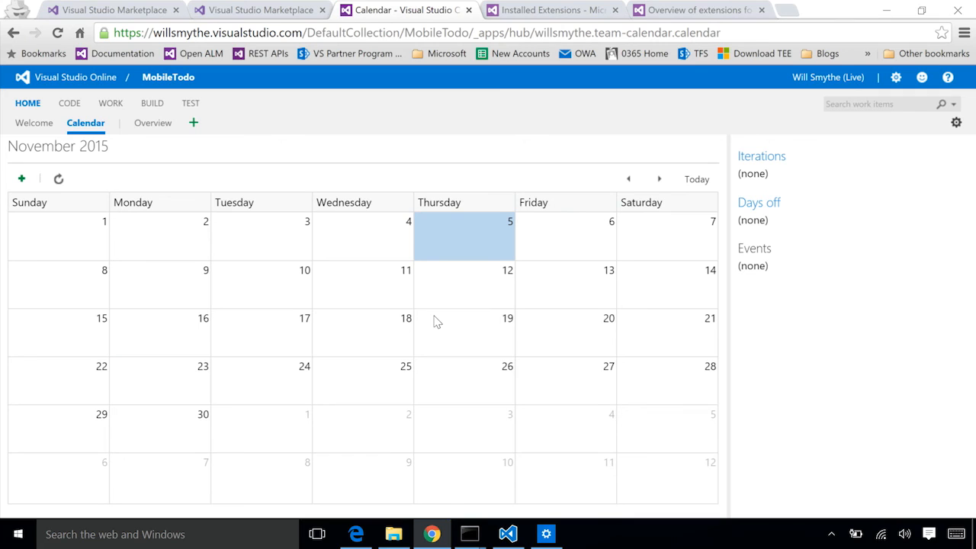
pyautogui.moveTo(739, 151)
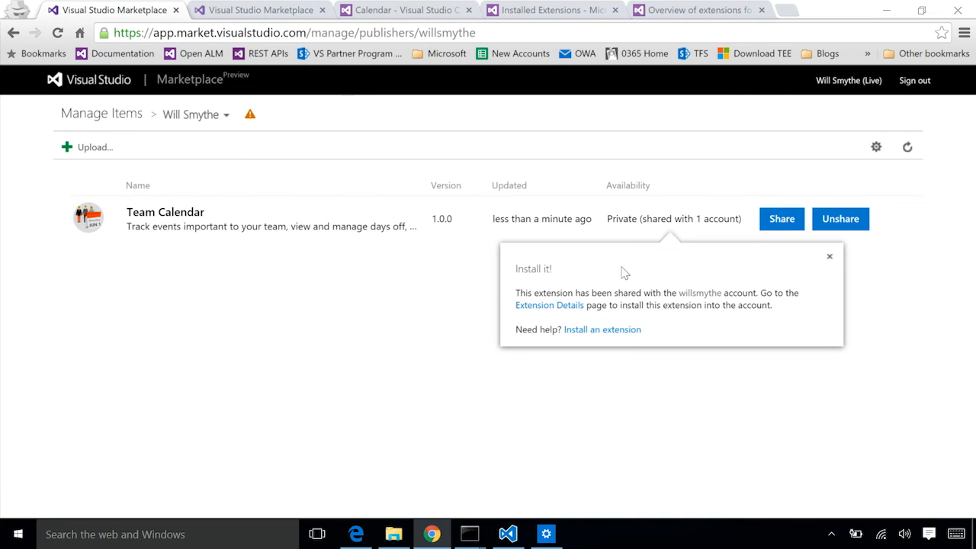
pyautogui.moveTo(450, 311)
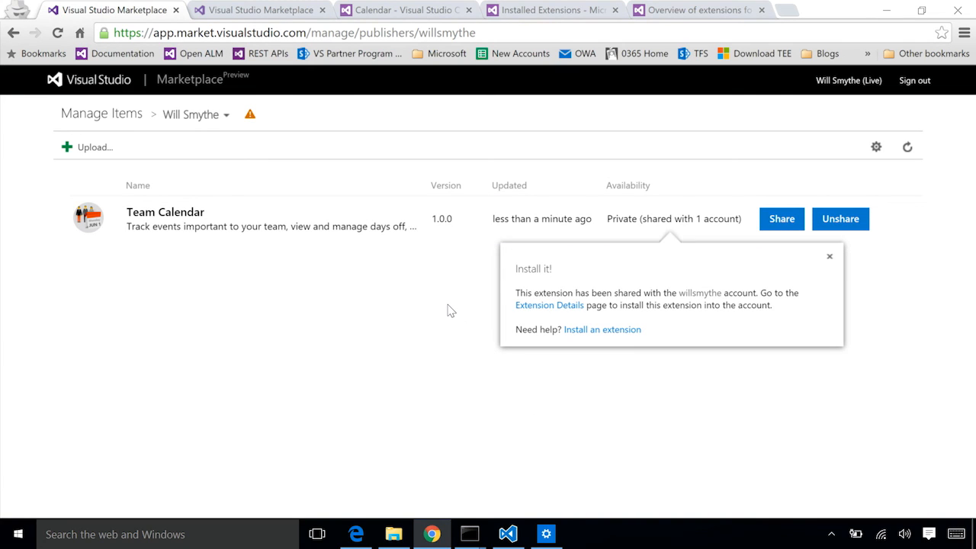